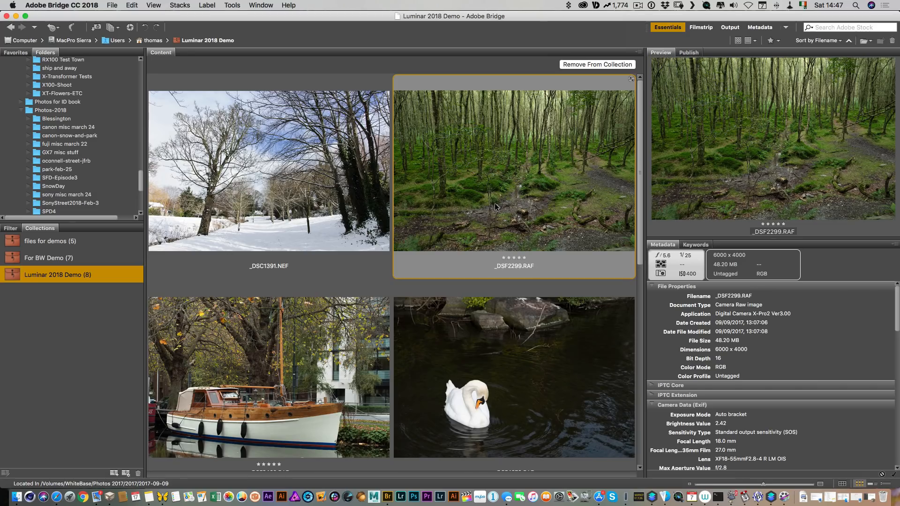
mouse_move(504, 198)
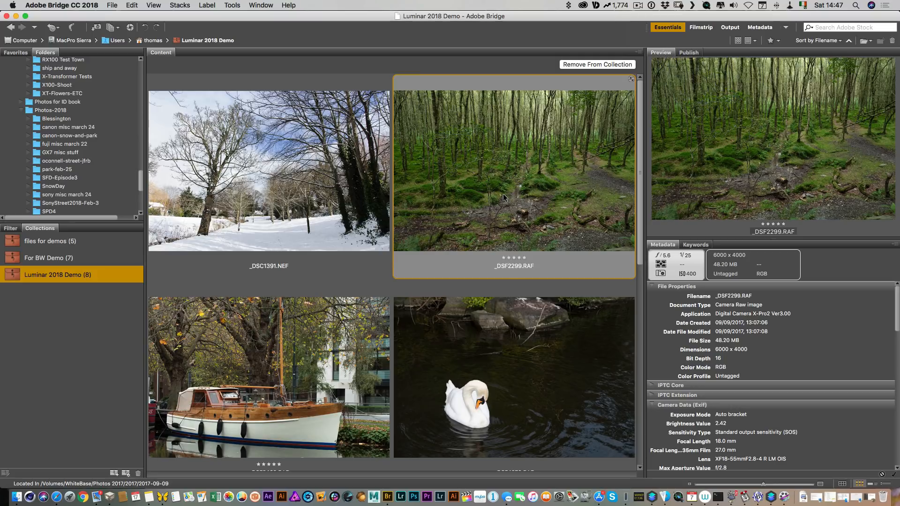
mouse_move(500, 195)
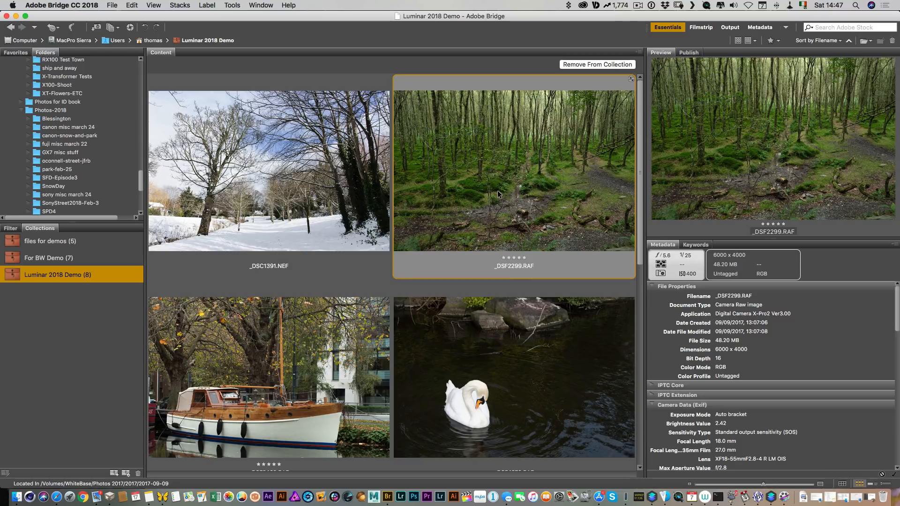
mouse_move(519, 202)
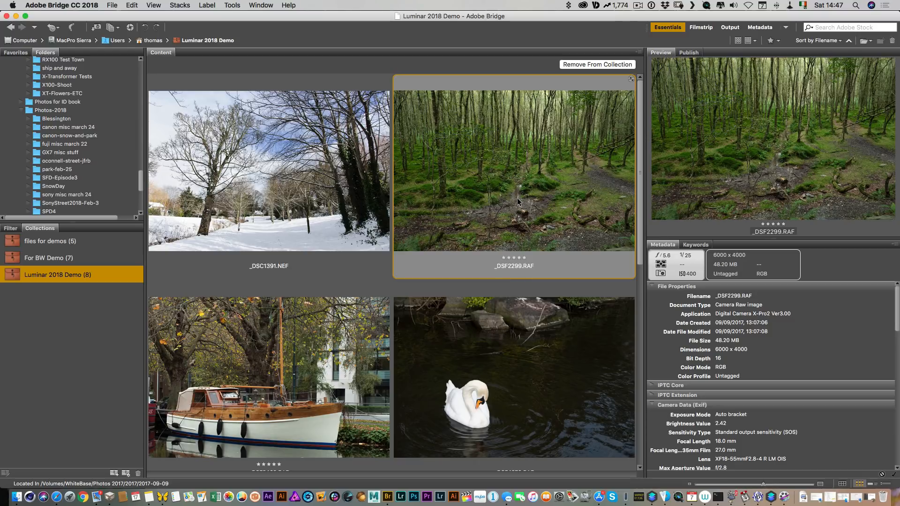
mouse_move(652, 496)
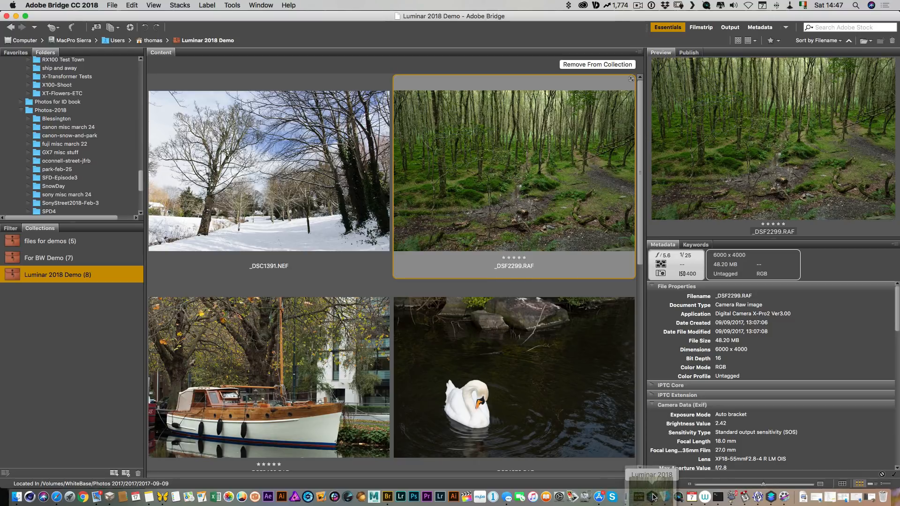
Launch Luminar 2018 from the Dock while the forest photo stays picked in Bridge
left_click(652, 497)
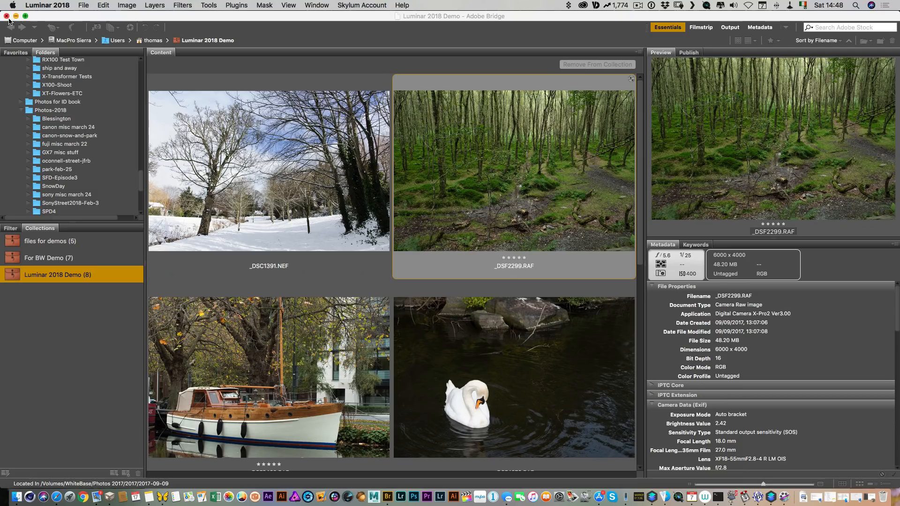
mouse_move(650, 497)
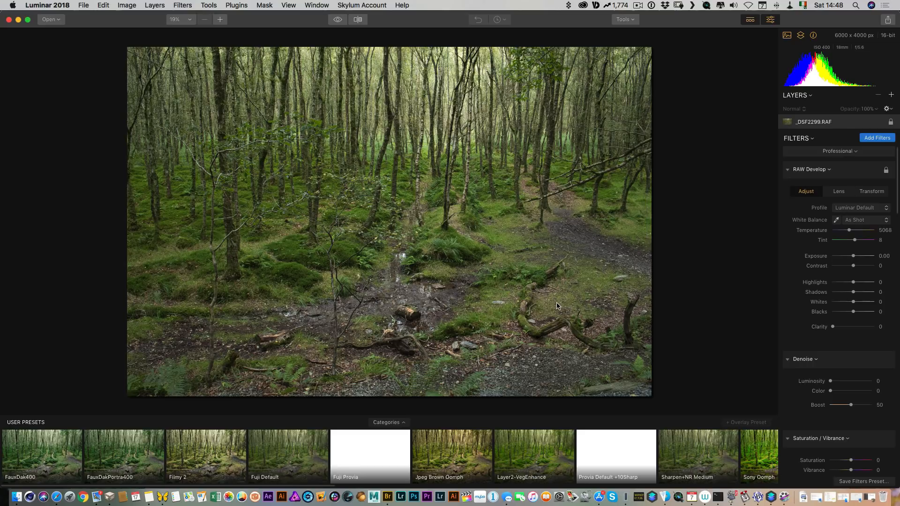
mouse_move(663, 186)
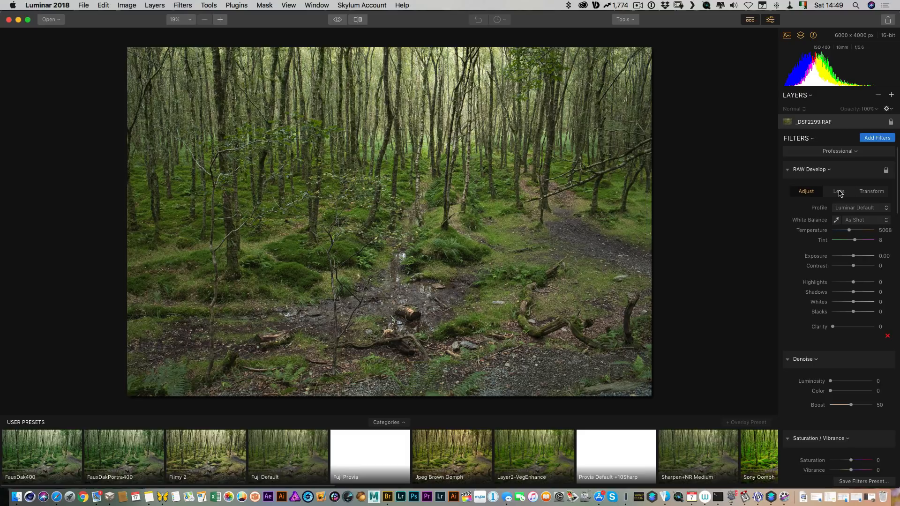
In the RAW Lens tab, enable Lens Distortion, Chromatic Aberration and Defringe auto corrections
left_click(838, 192)
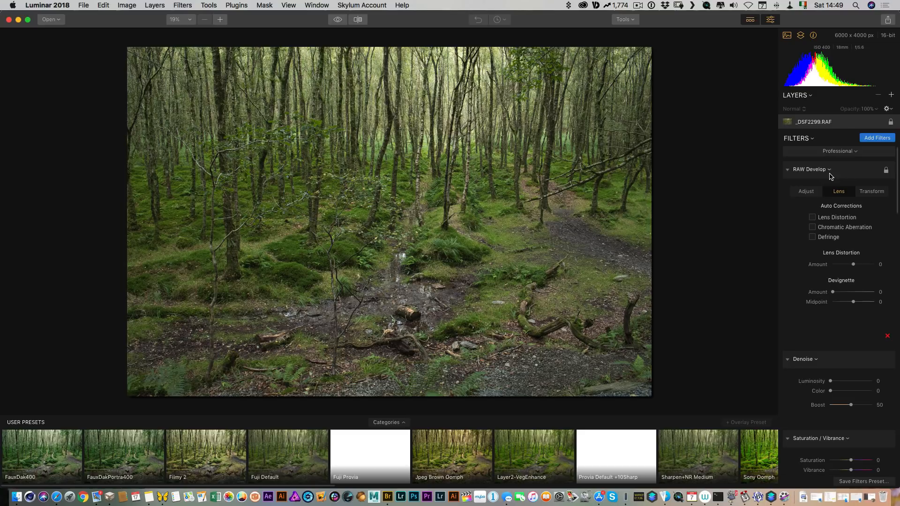
mouse_move(814, 225)
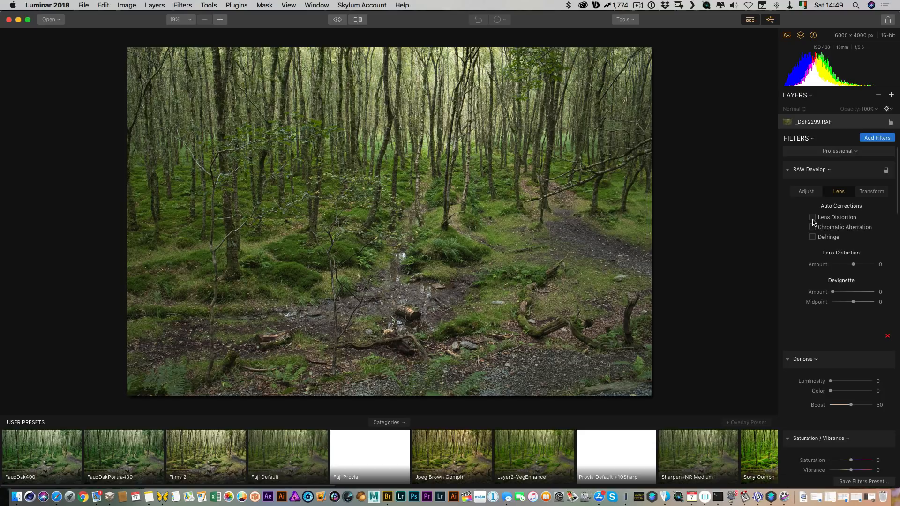
left_click(813, 217)
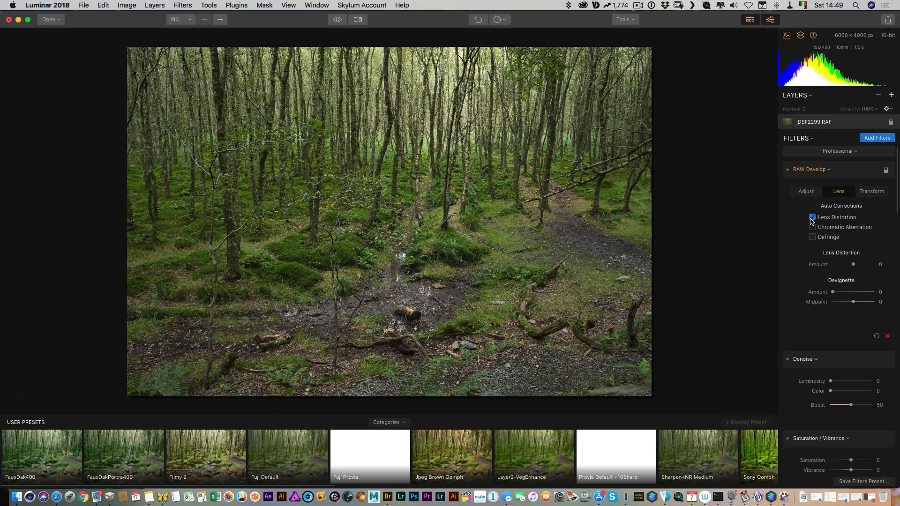
left_click(812, 227)
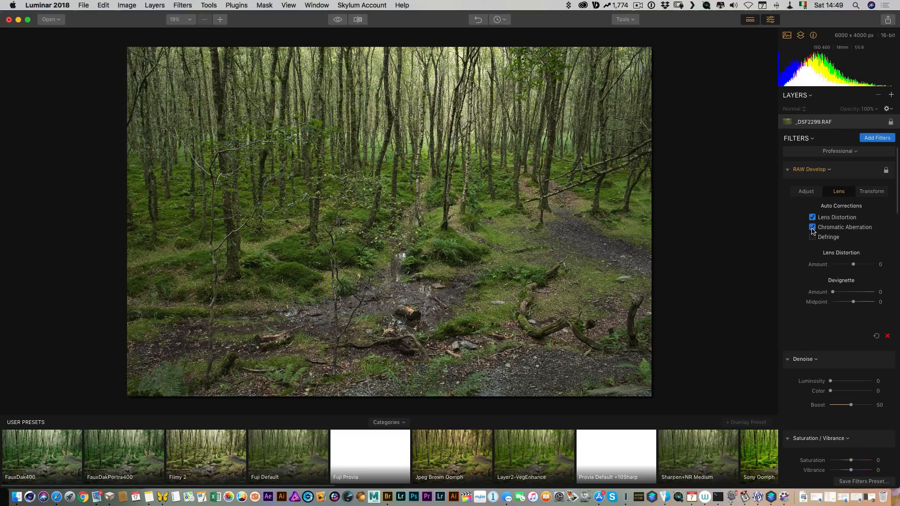
left_click(813, 237)
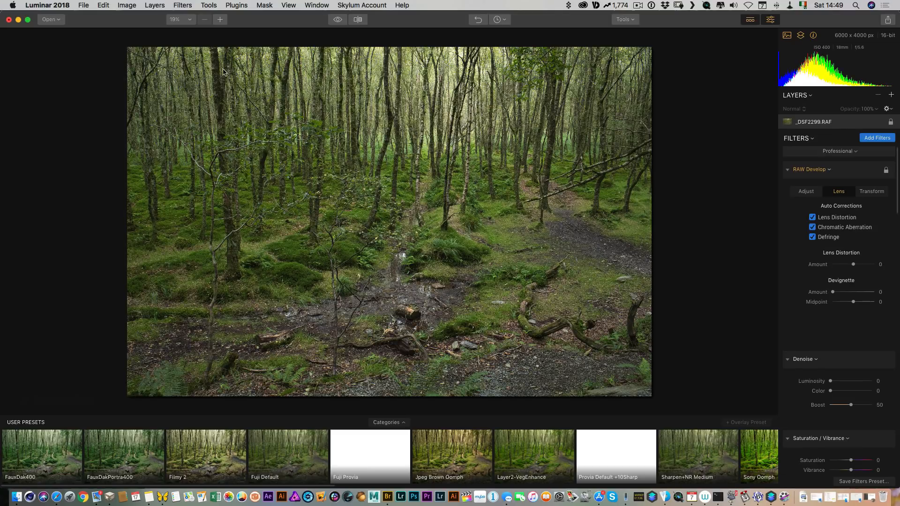
mouse_move(568, 223)
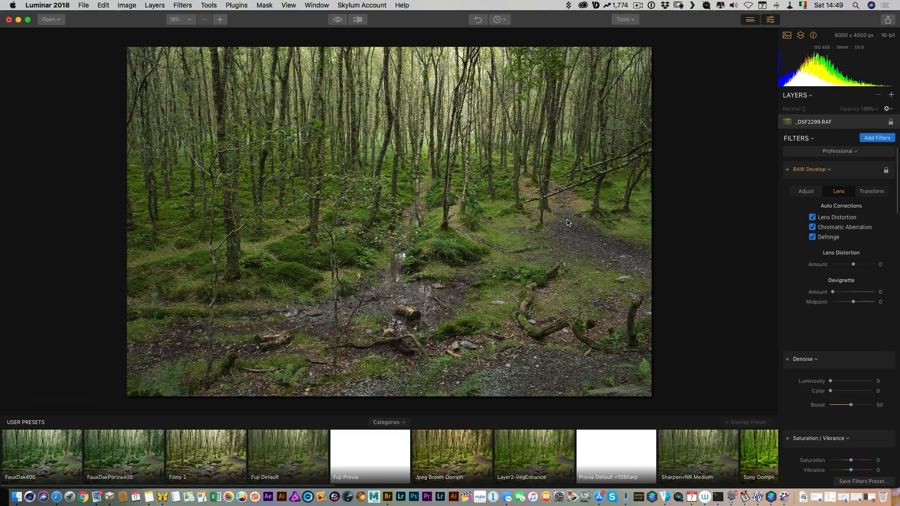
mouse_move(568, 228)
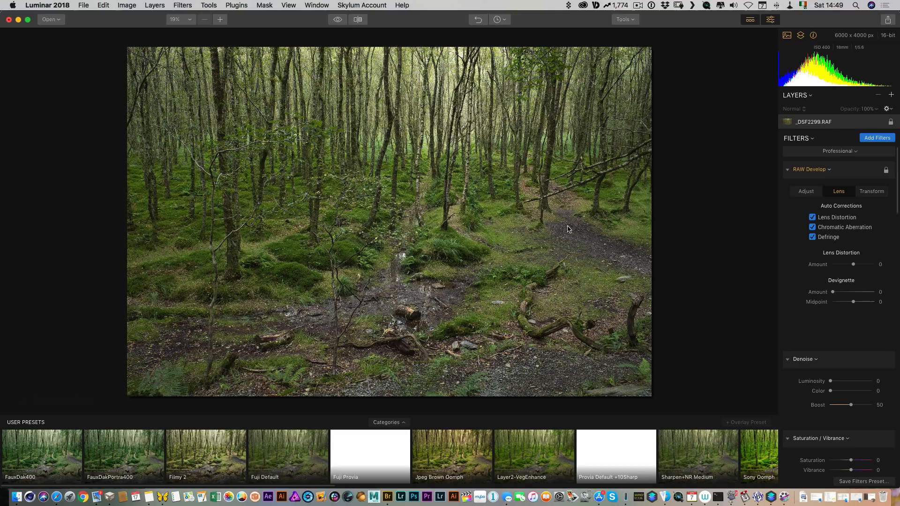
mouse_move(427, 239)
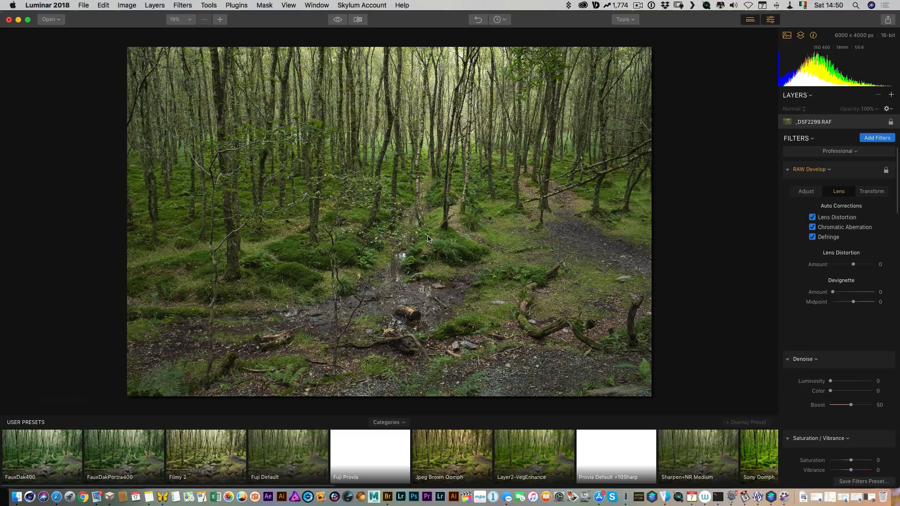
mouse_move(427, 227)
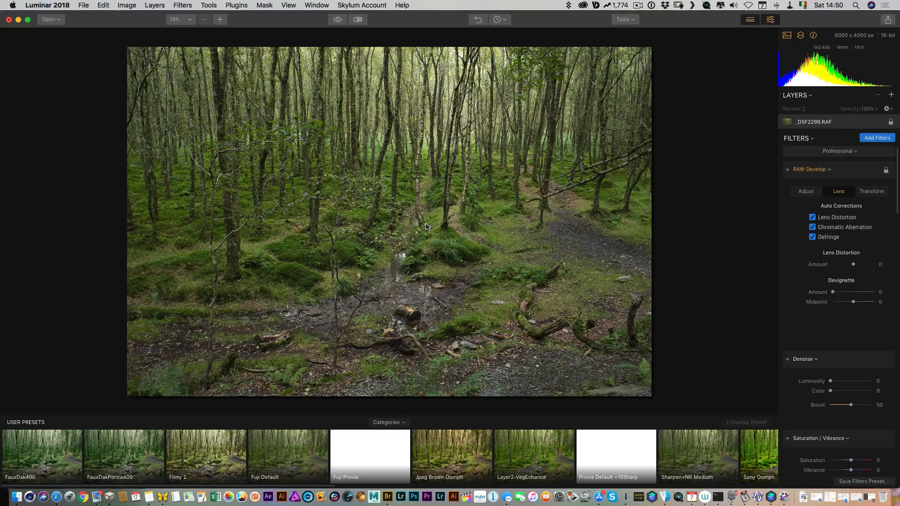
mouse_move(368, 202)
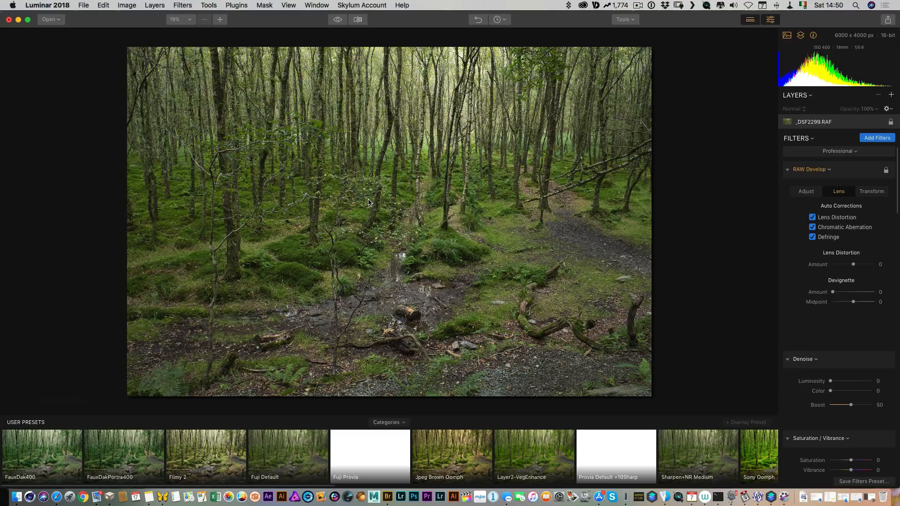
mouse_move(9, 19)
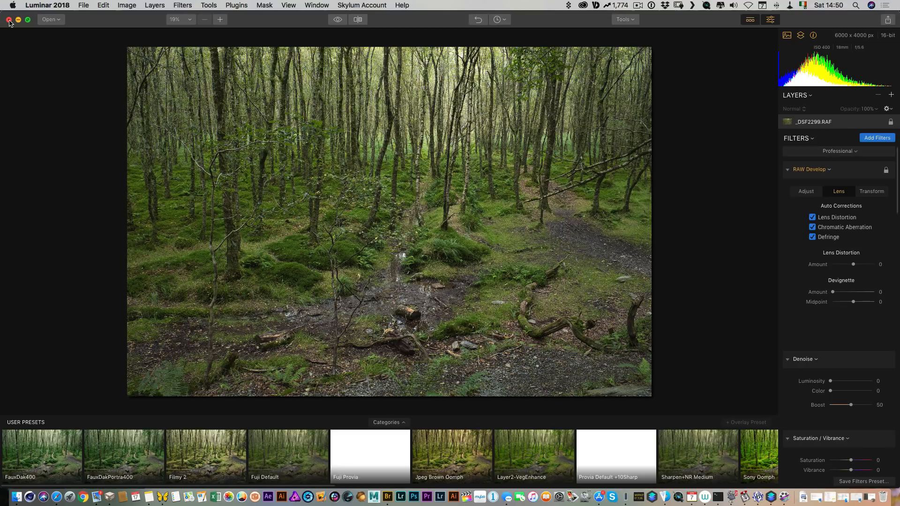
Close the forest photo without saving and pick IMG_0850.CR2 in Bridge
left_click(9, 19)
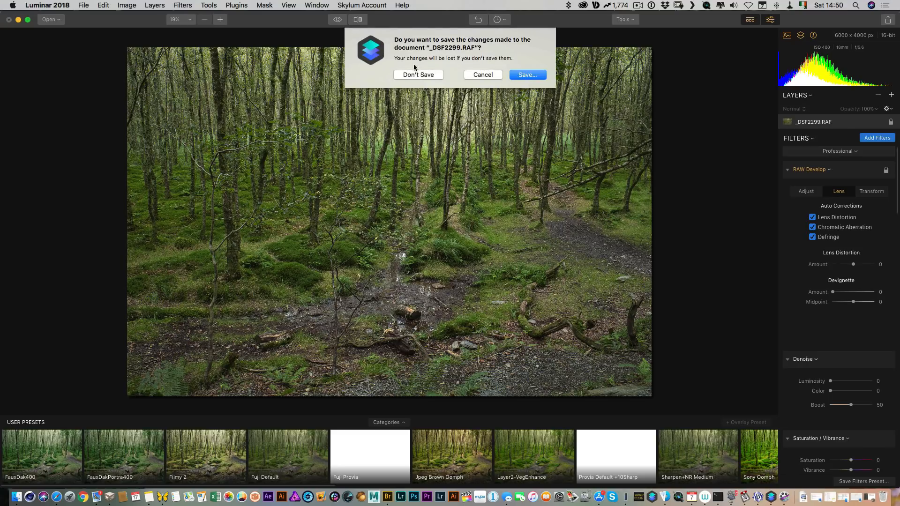
left_click(418, 75)
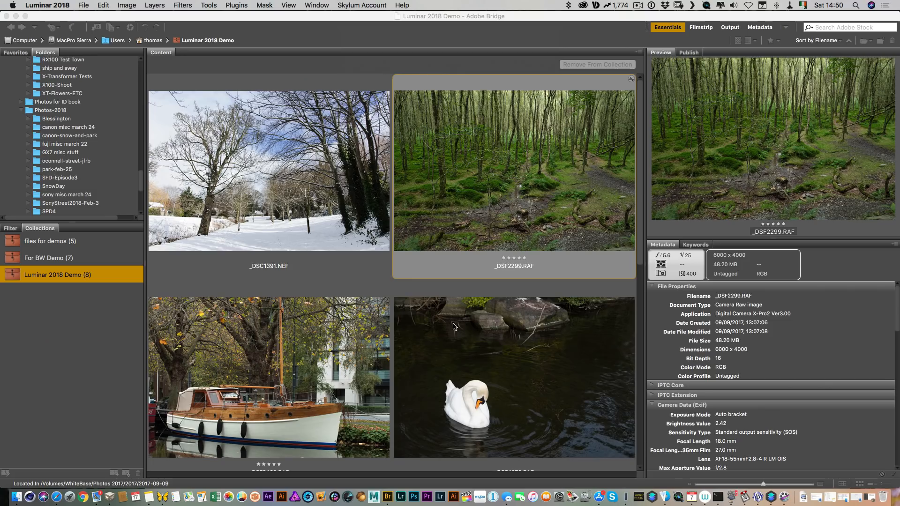
left_click(269, 170)
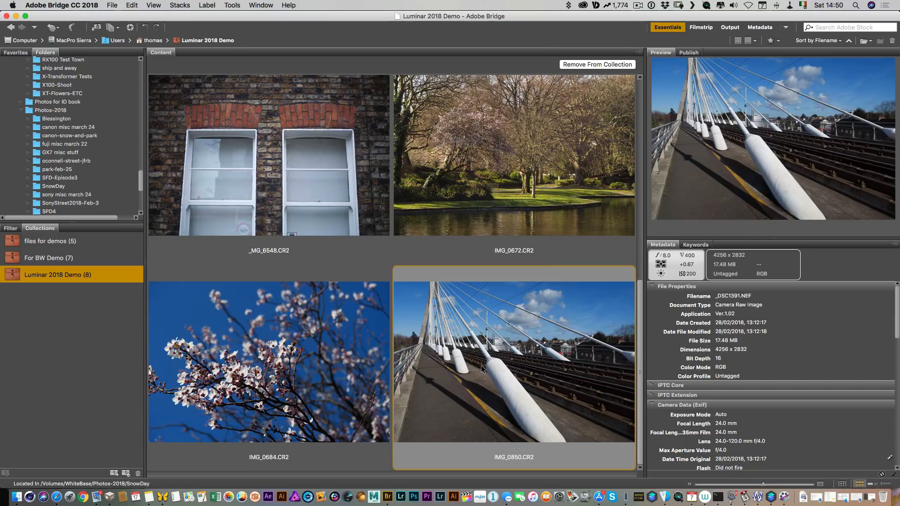
left_click(513, 362)
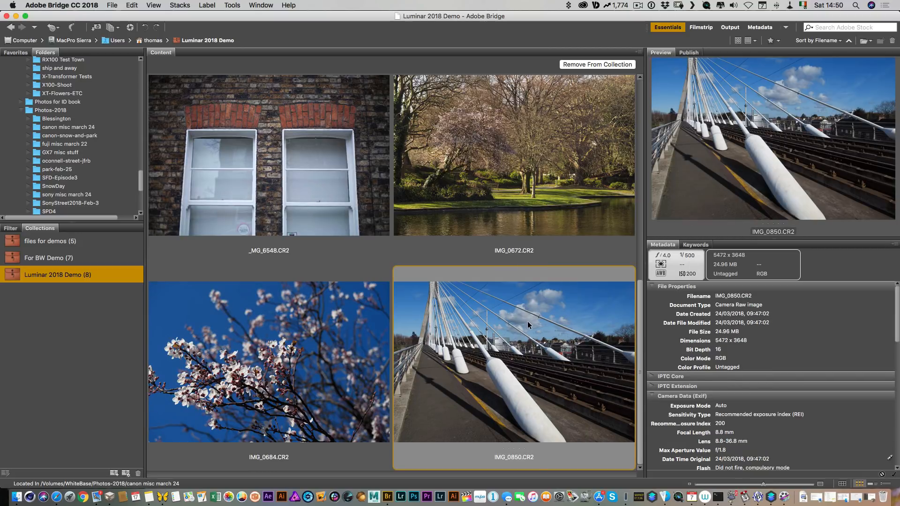
mouse_move(771, 496)
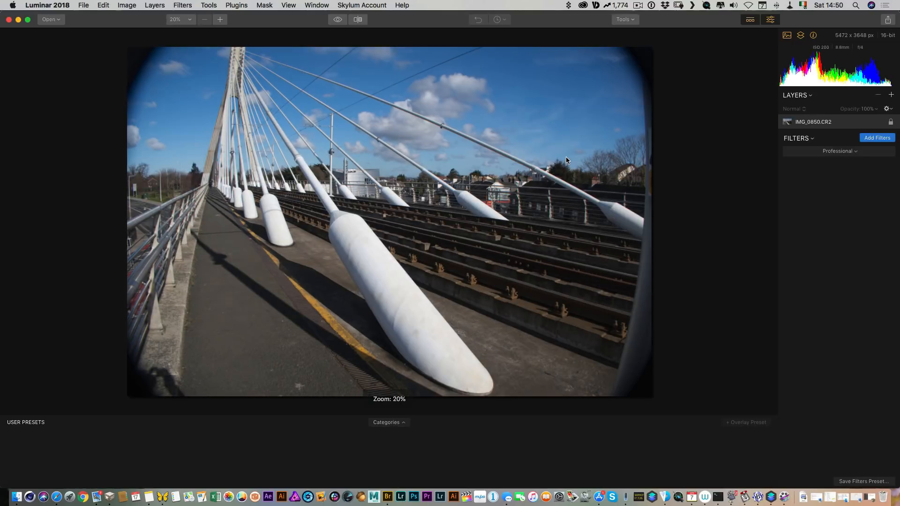
Enable Lens Distortion, Chromatic Aberration and Defringe auto corrections in RAW Develop, then return to Adjust
left_click(877, 138)
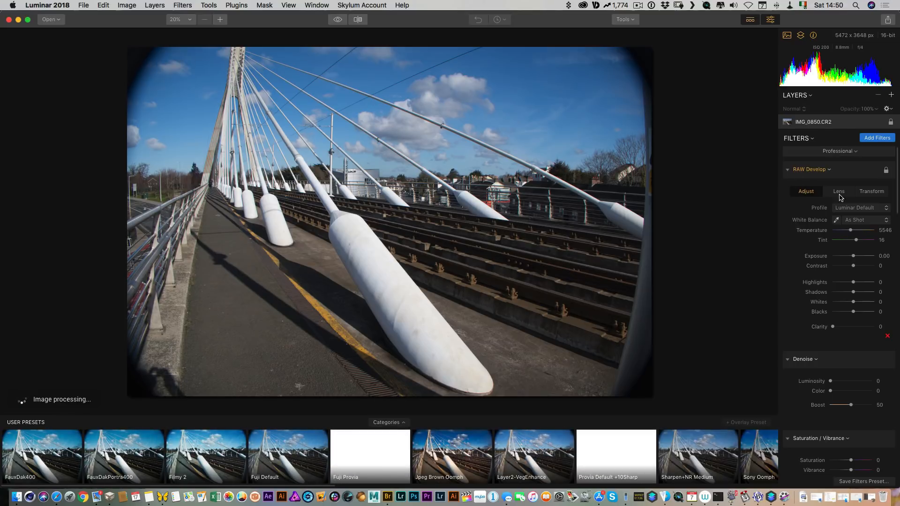
left_click(839, 191)
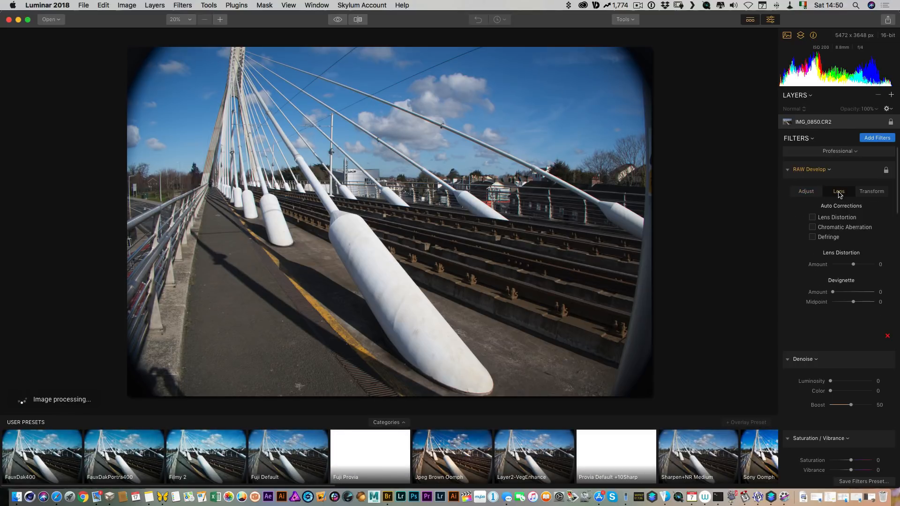
left_click(813, 217)
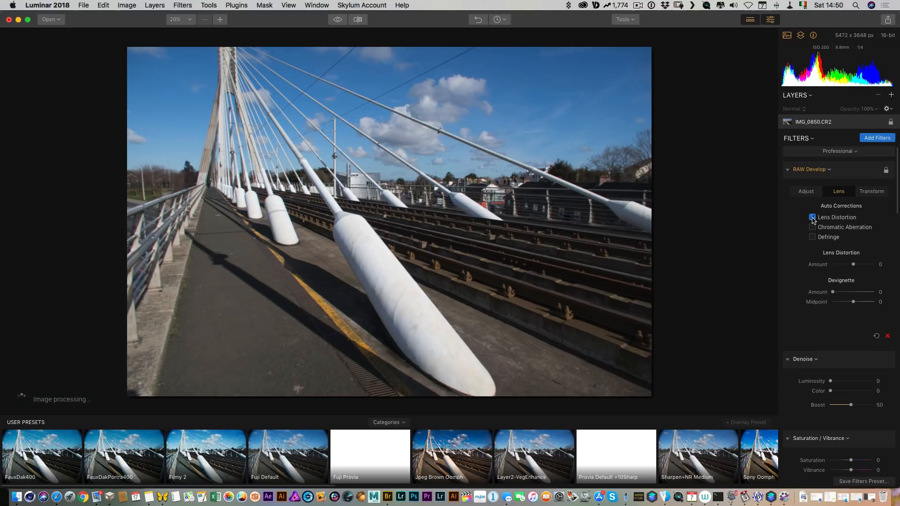
left_click(812, 227)
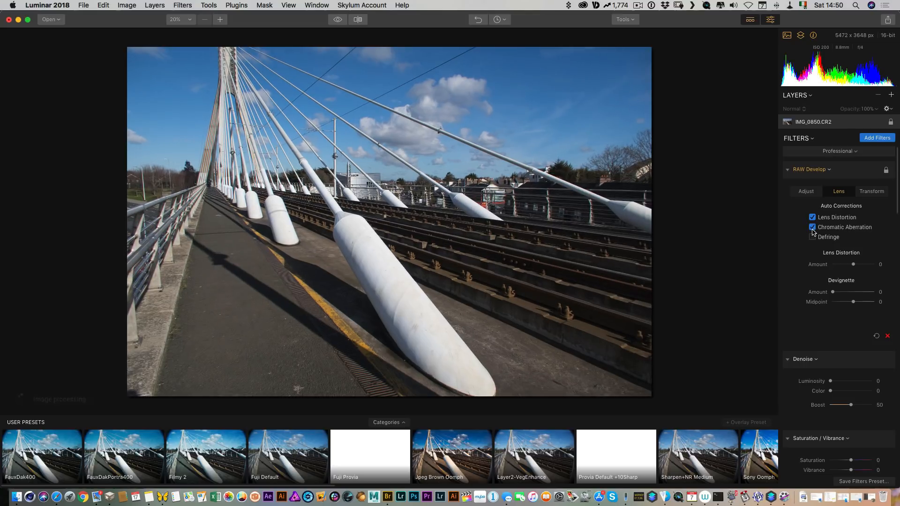
left_click(813, 236)
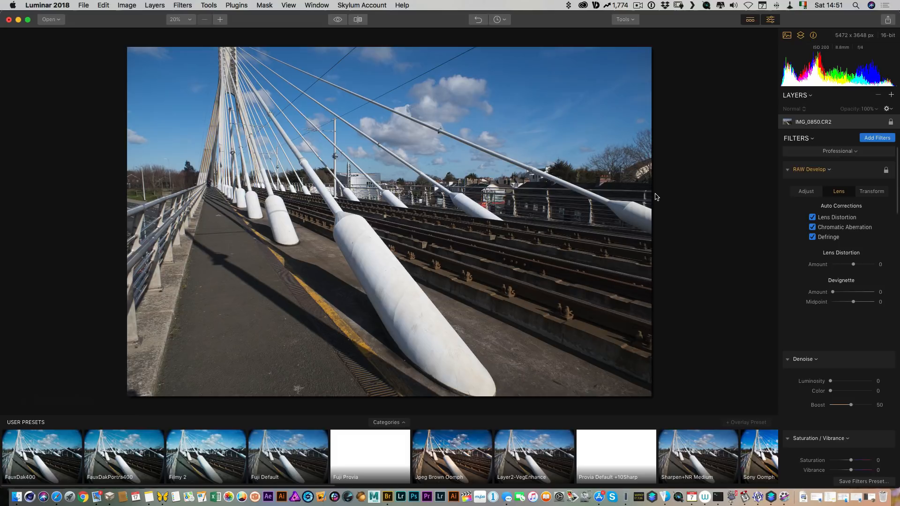
mouse_move(675, 195)
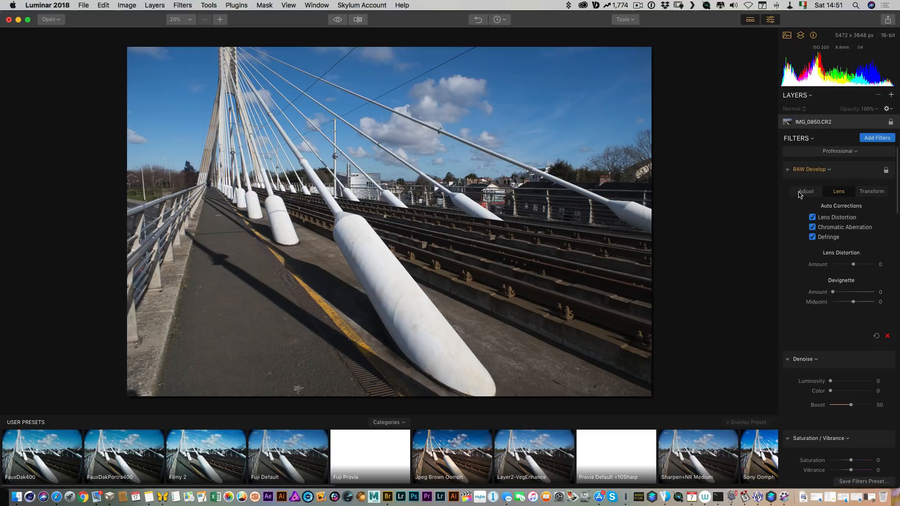
left_click(806, 191)
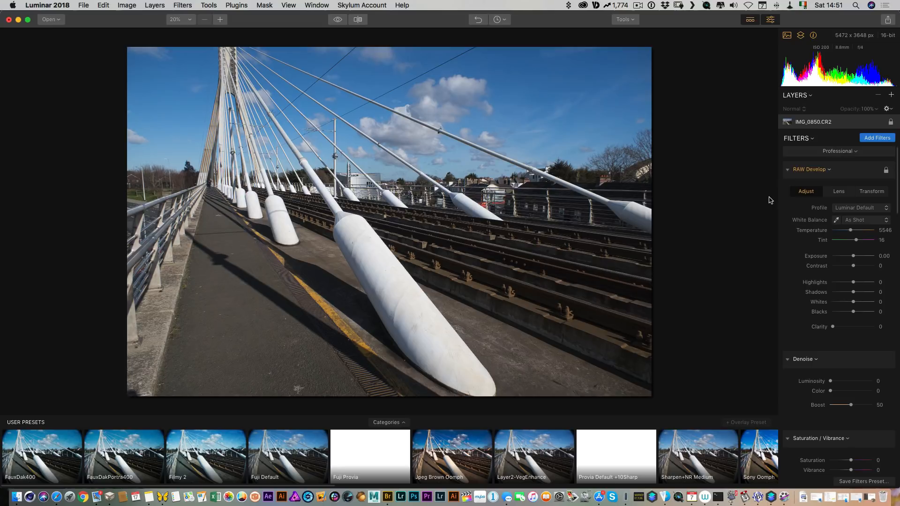
Try the Camera Standard, Monochrome and Adobe Standard profiles, ending on Camera Standard
left_click(860, 208)
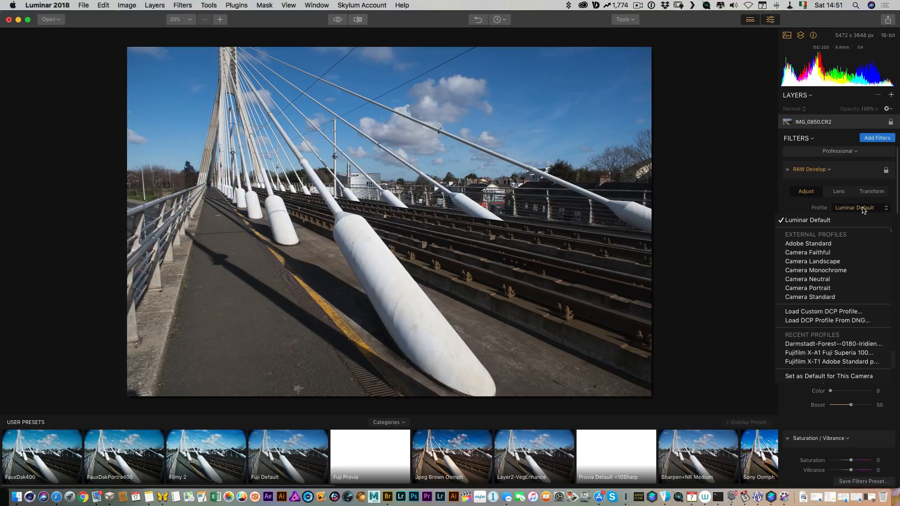
mouse_move(857, 241)
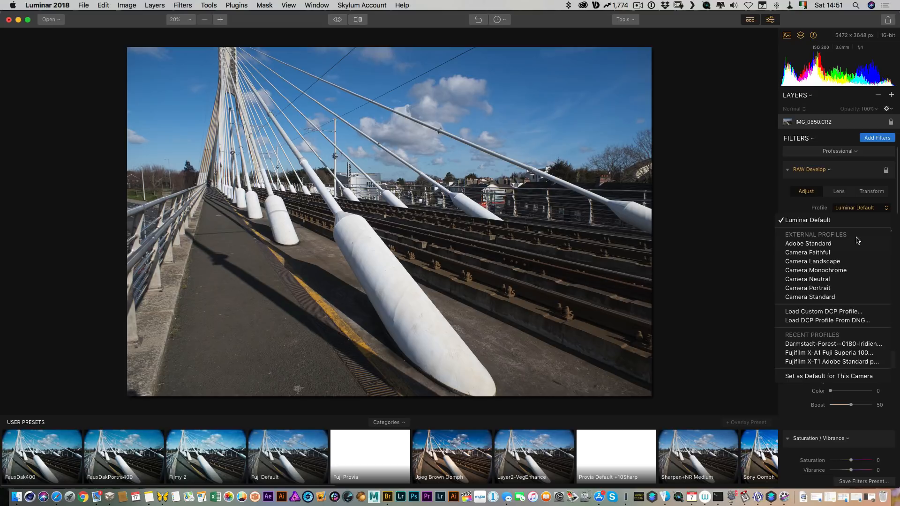
mouse_move(810, 296)
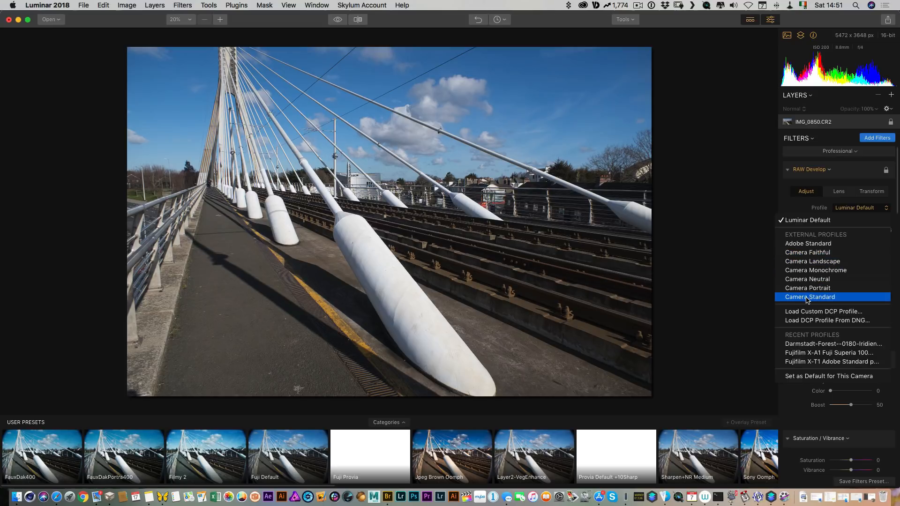
left_click(810, 297)
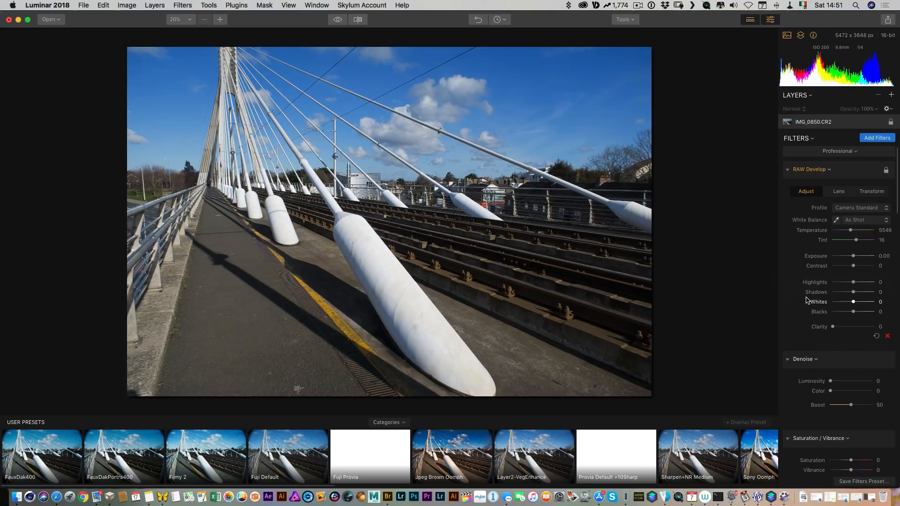
left_click(862, 207)
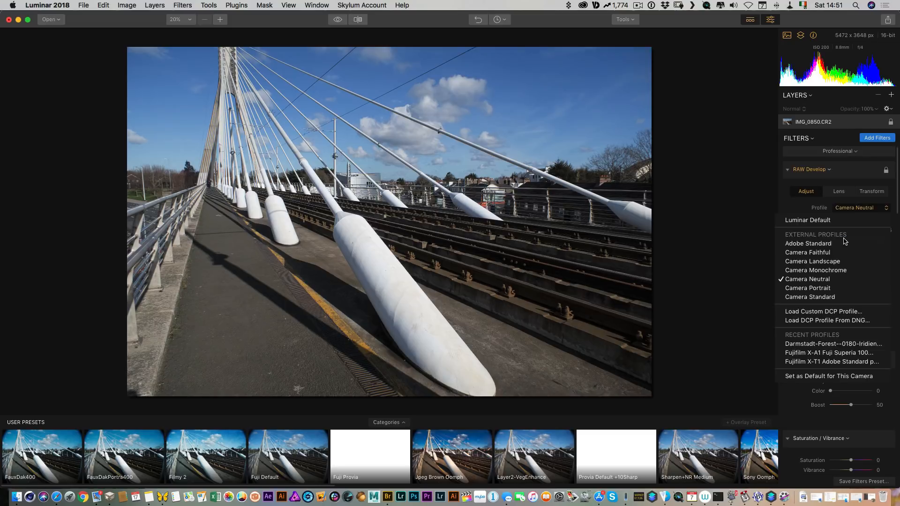
mouse_move(813, 261)
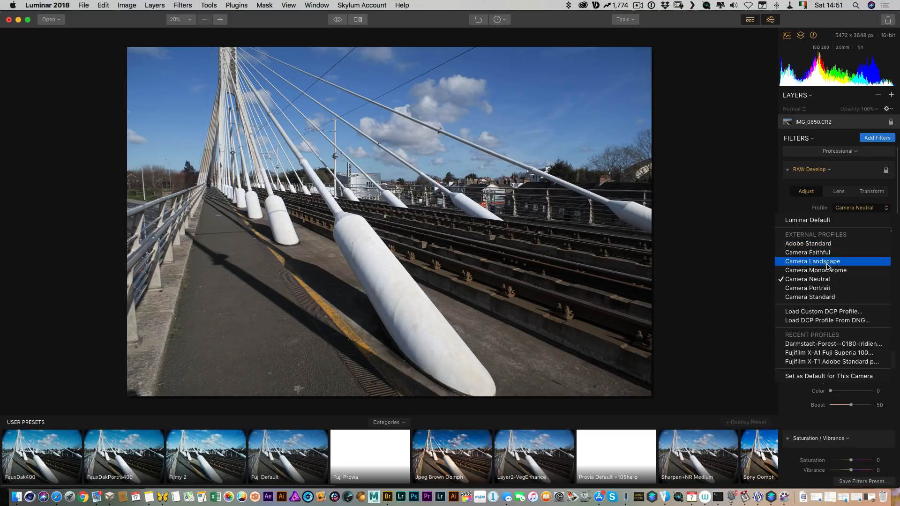
left_click(816, 270)
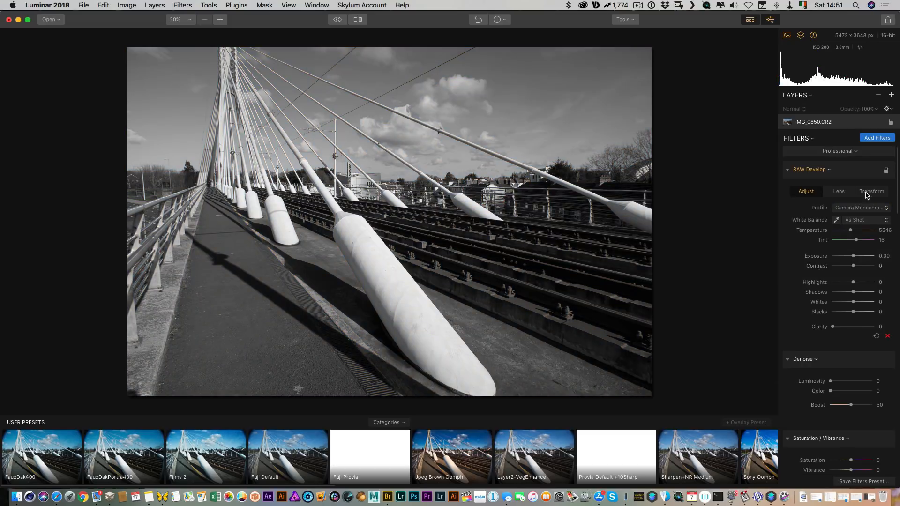
left_click(860, 208)
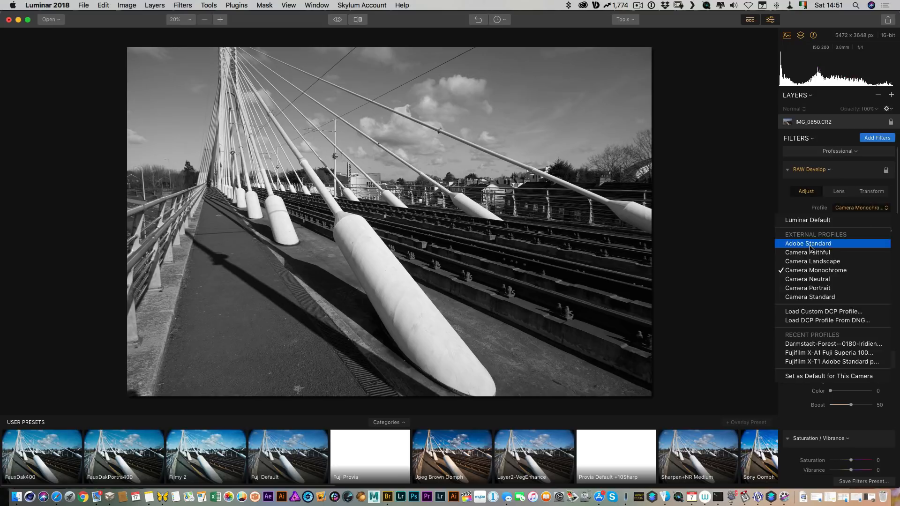
left_click(808, 243)
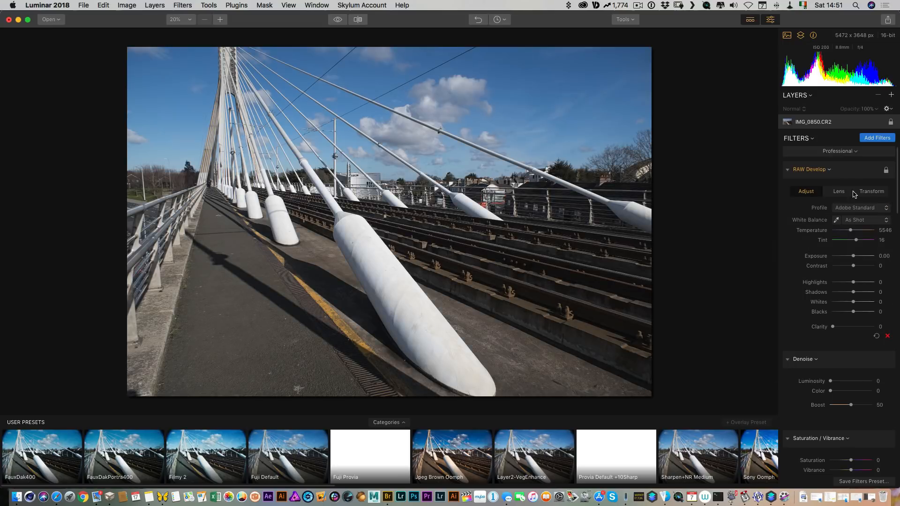
left_click(858, 208)
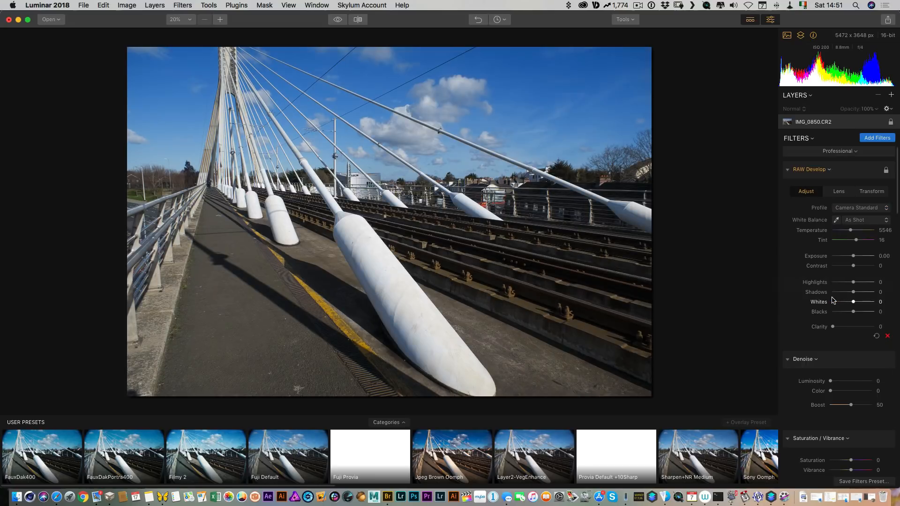
mouse_move(719, 214)
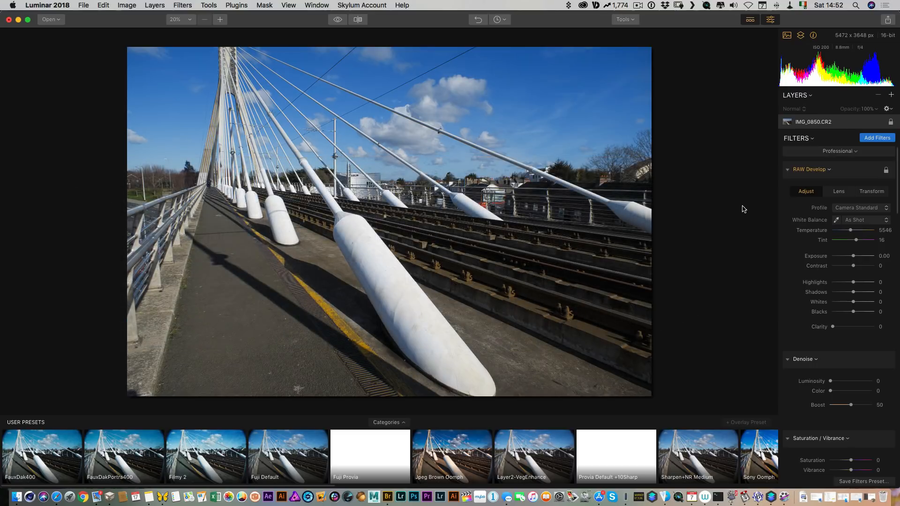
mouse_move(740, 202)
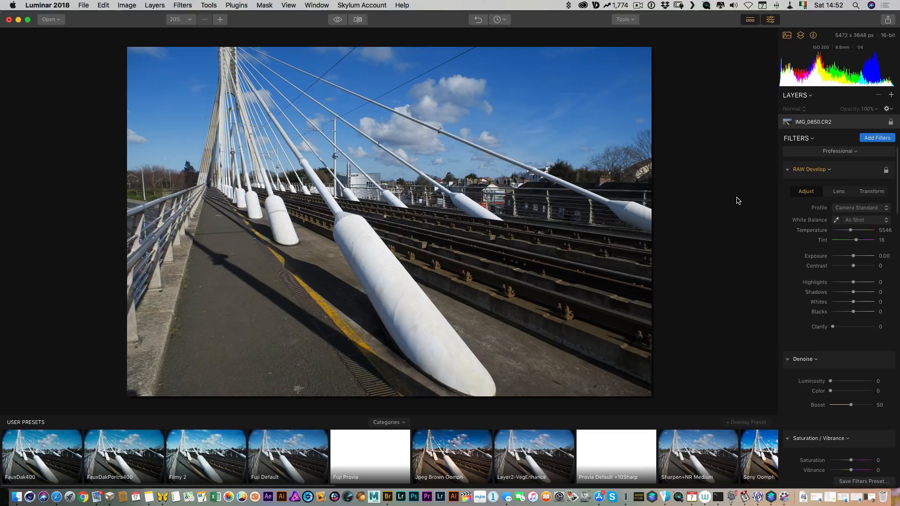
mouse_move(760, 206)
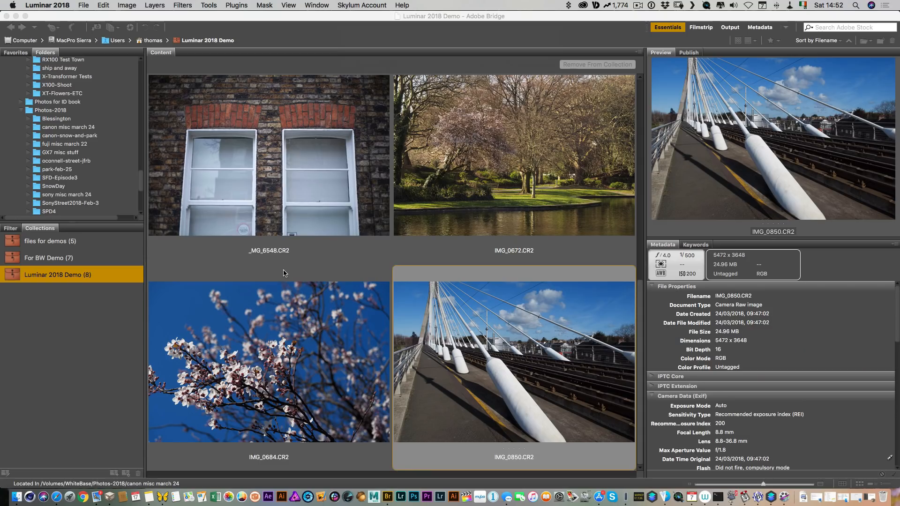
Pick IMG_0684.CR2 in Bridge and open it in Luminar 2018 from the Dock
left_click(268, 361)
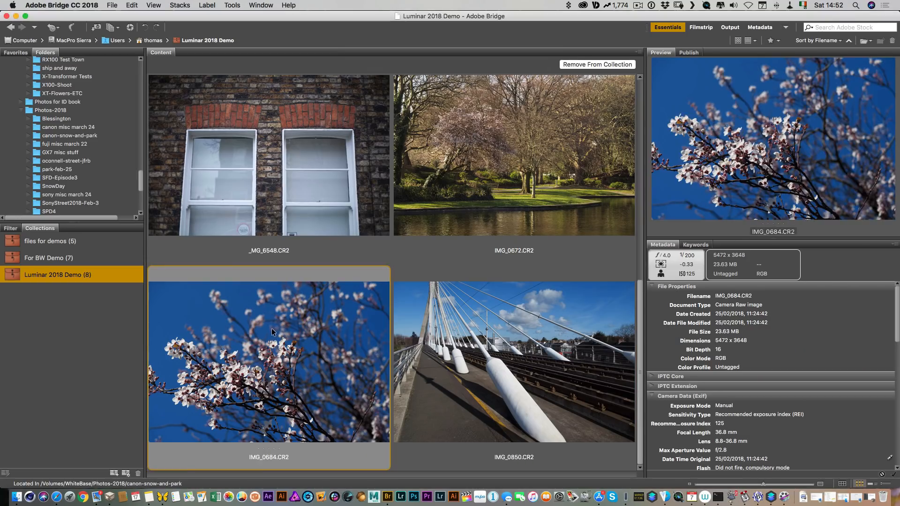
mouse_move(772, 501)
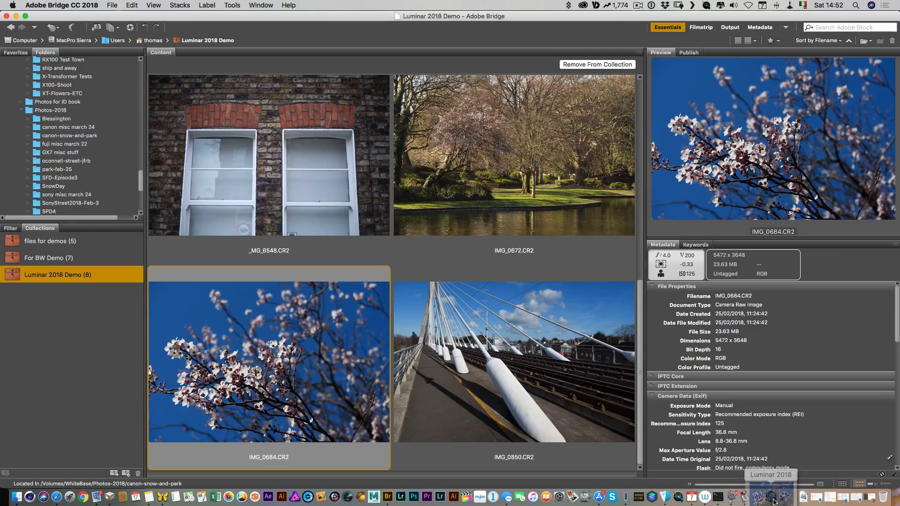
left_click(762, 496)
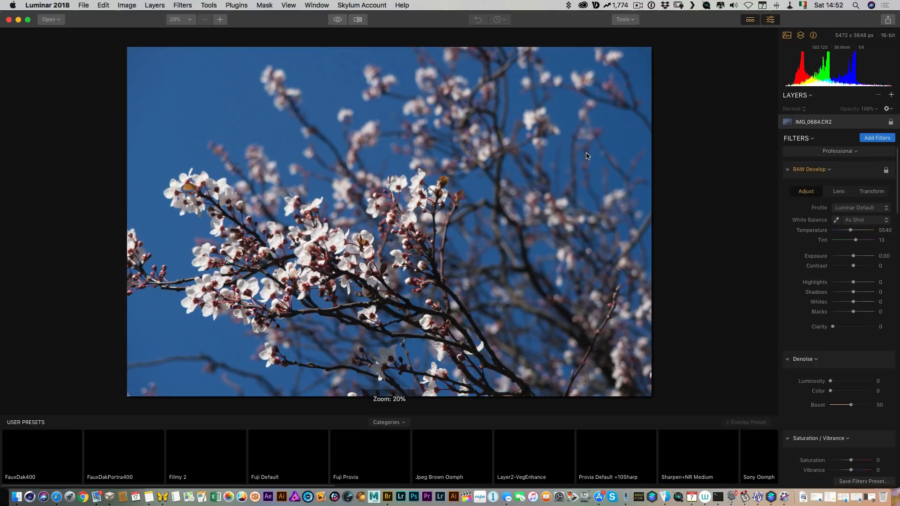
Choose Camera Standard from the RAW Develop Profile list for IMG_0684.CR2
left_click(370, 456)
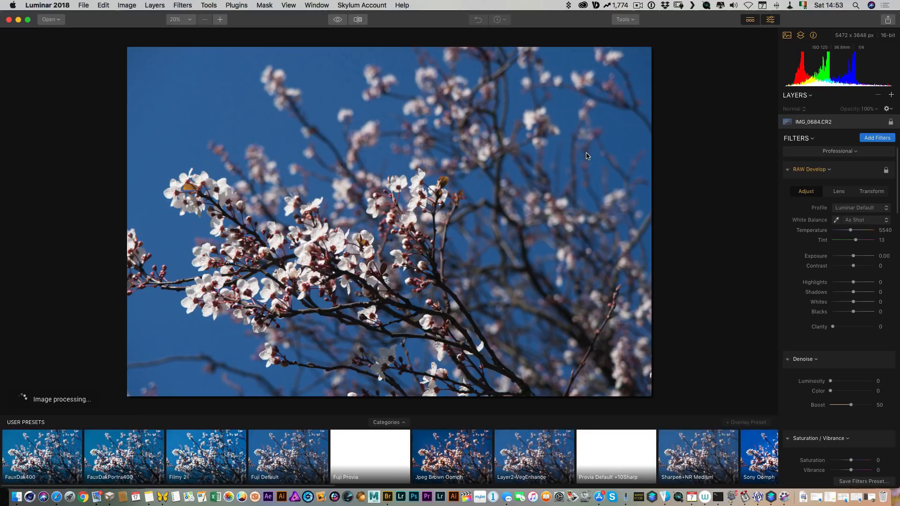
mouse_move(839, 211)
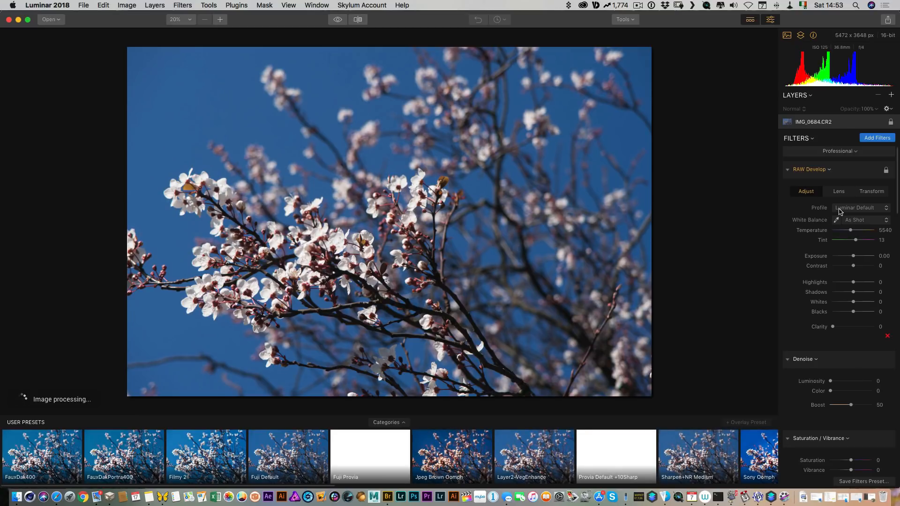
left_click(859, 208)
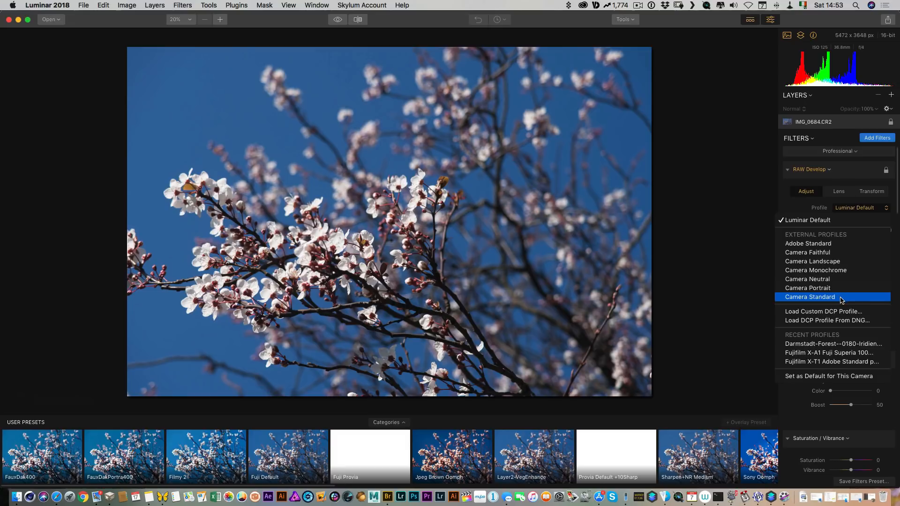
left_click(810, 297)
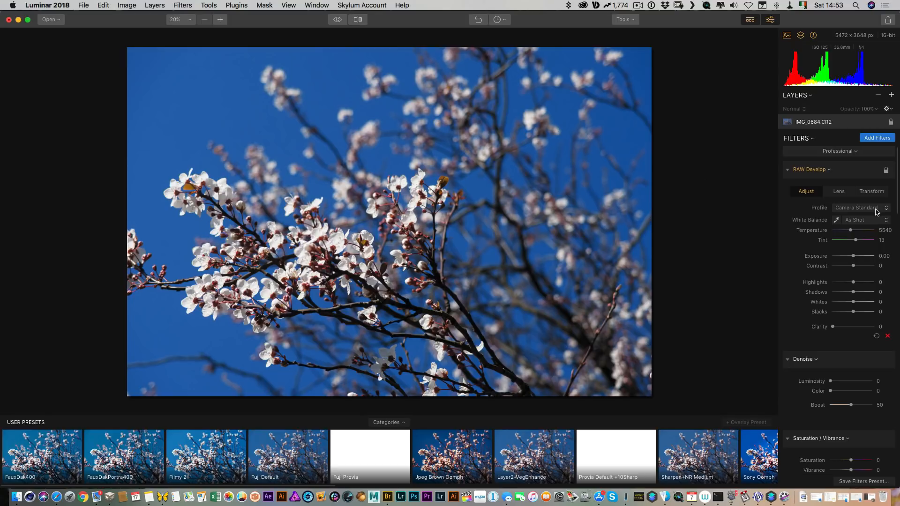
left_click(855, 208)
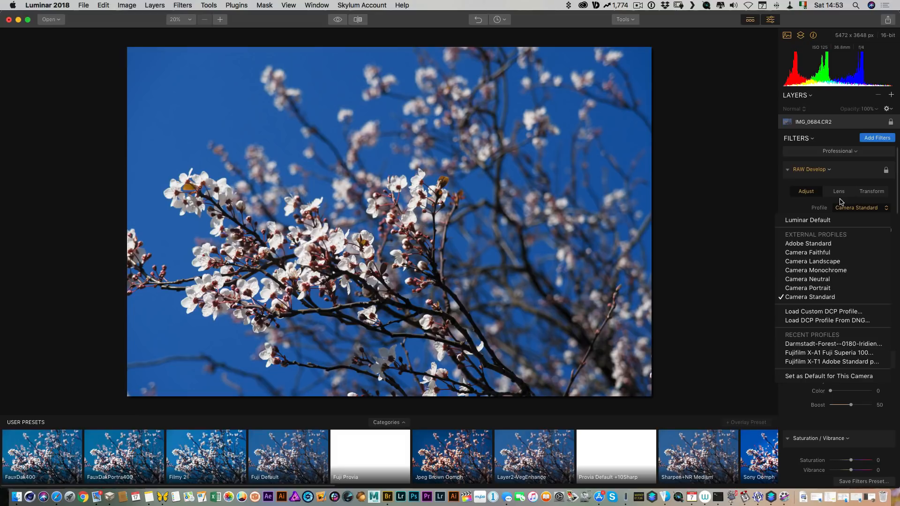
mouse_move(844, 202)
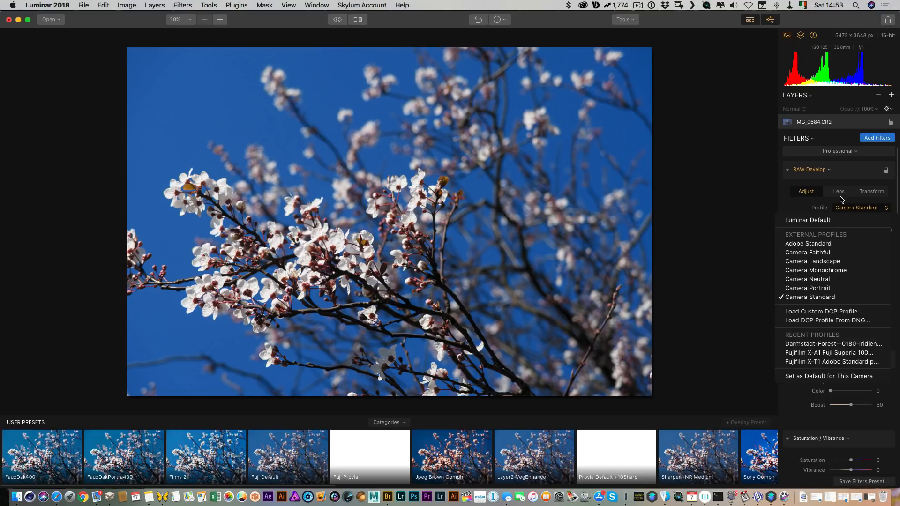
mouse_move(793, 208)
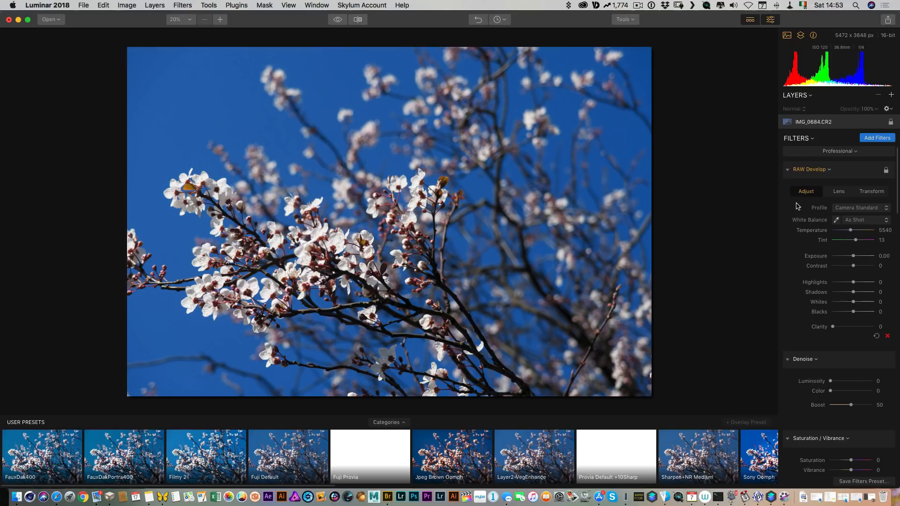
mouse_move(860, 258)
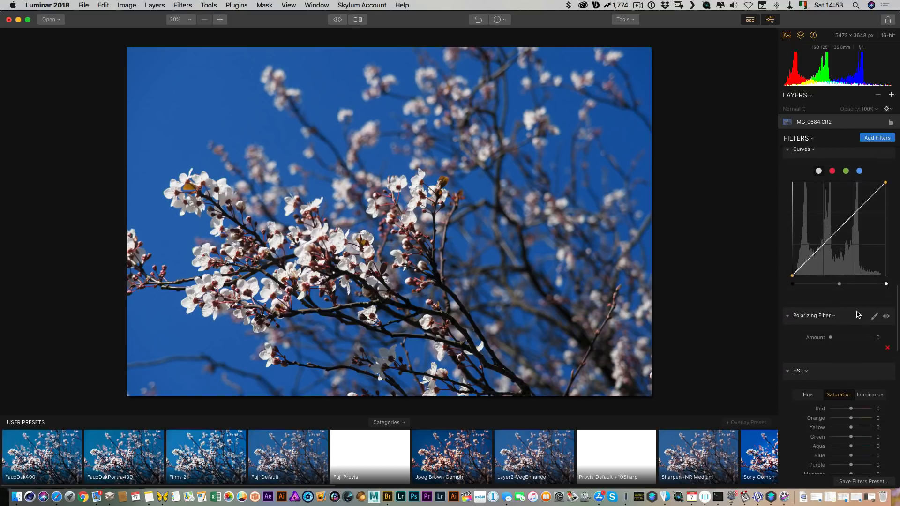
Apply the FauxDakPortra400 user preset to the blossom photo
scroll("down", 3)
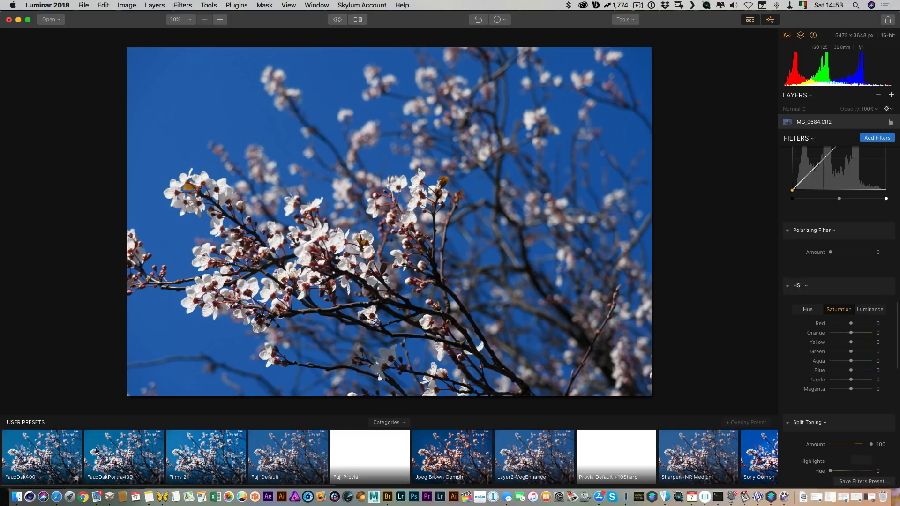
left_click(123, 457)
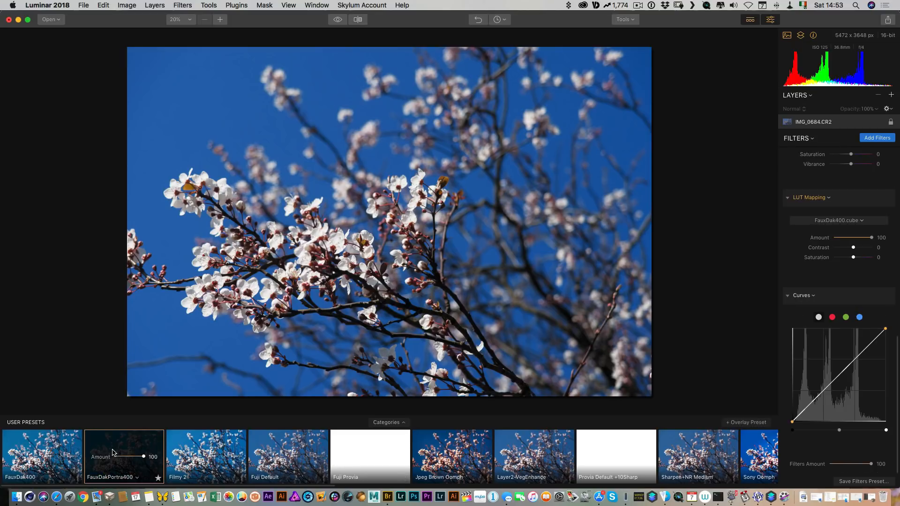
left_click(123, 456)
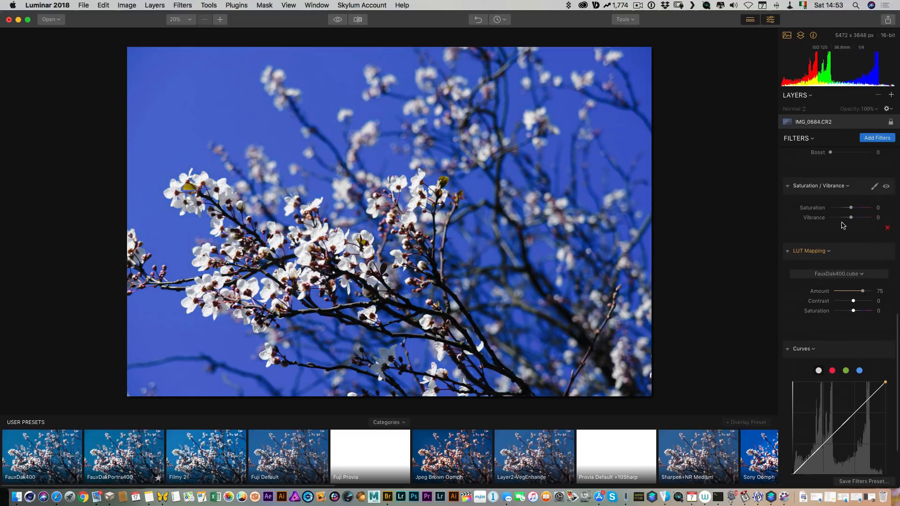
Switch the RAW Develop profile to Adobe Standard
left_click(855, 208)
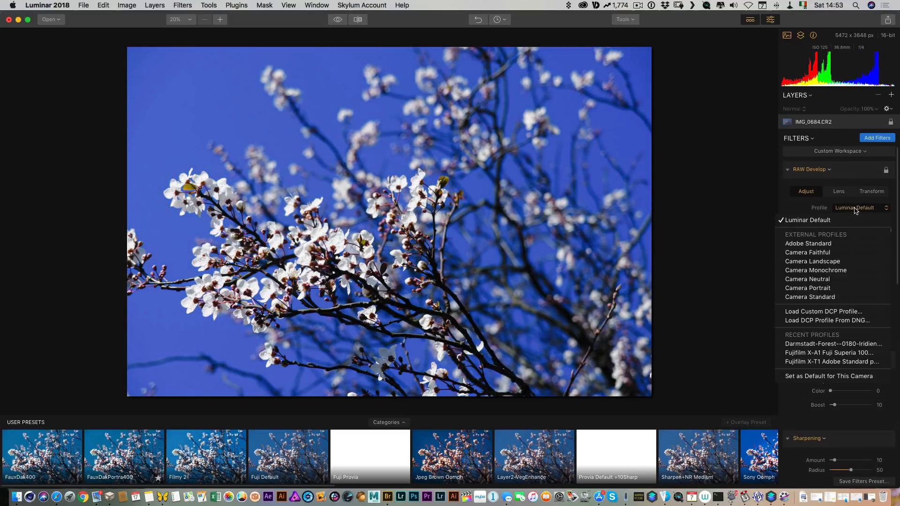
left_click(808, 243)
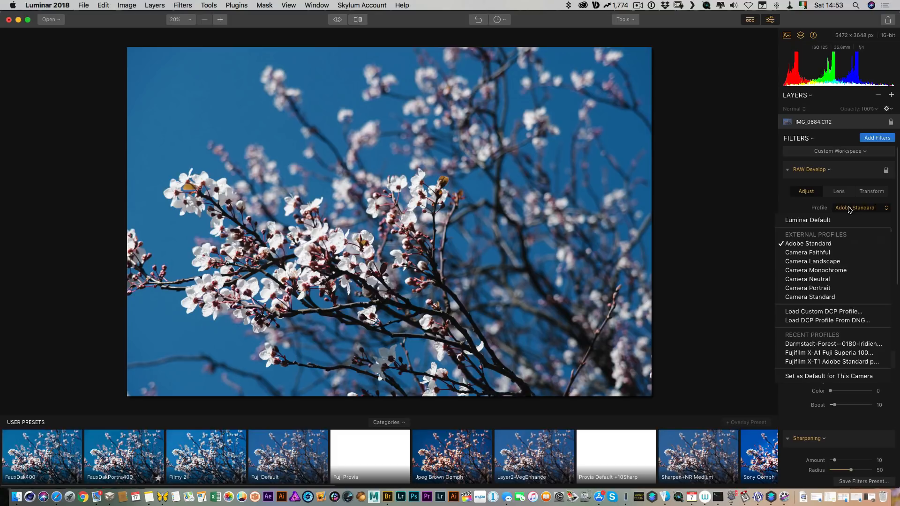
mouse_move(810, 231)
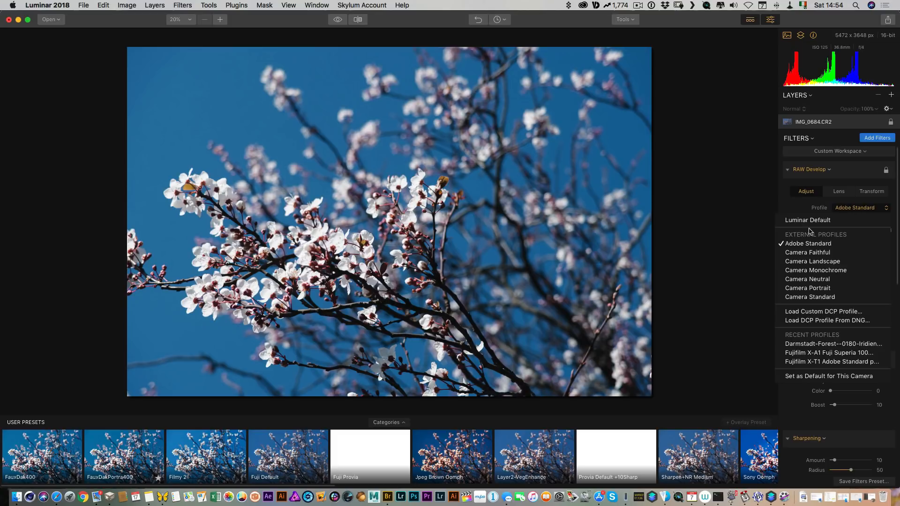
left_click(810, 297)
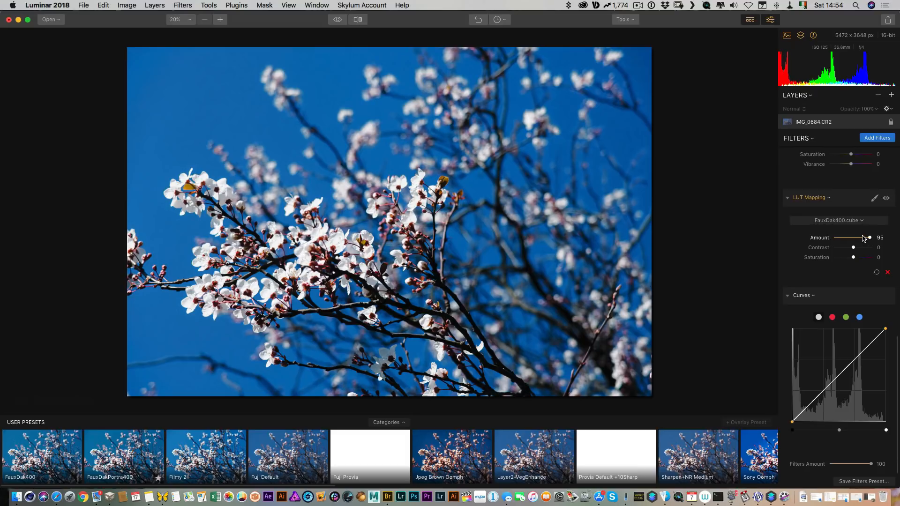
mouse_move(868, 240)
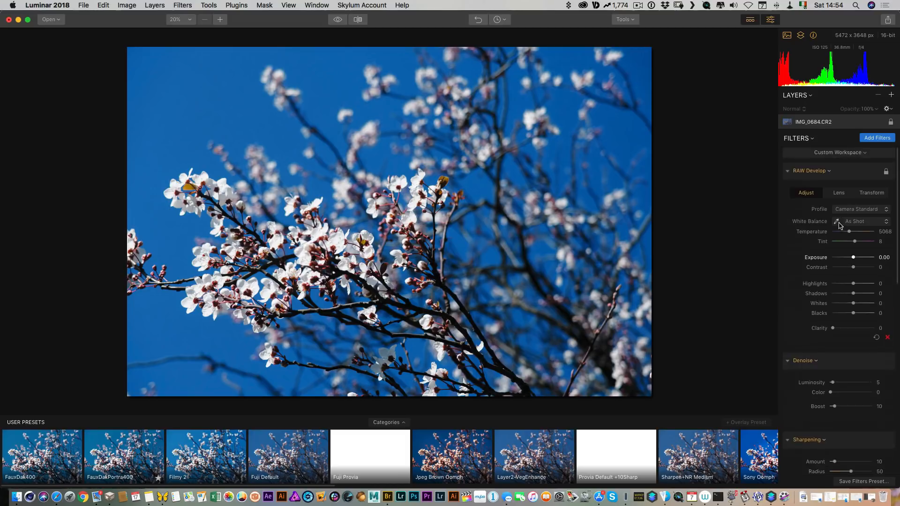
Set the profile to Camera Standard and the FauxDak400 LUT Mapping amount to 100
left_click(862, 208)
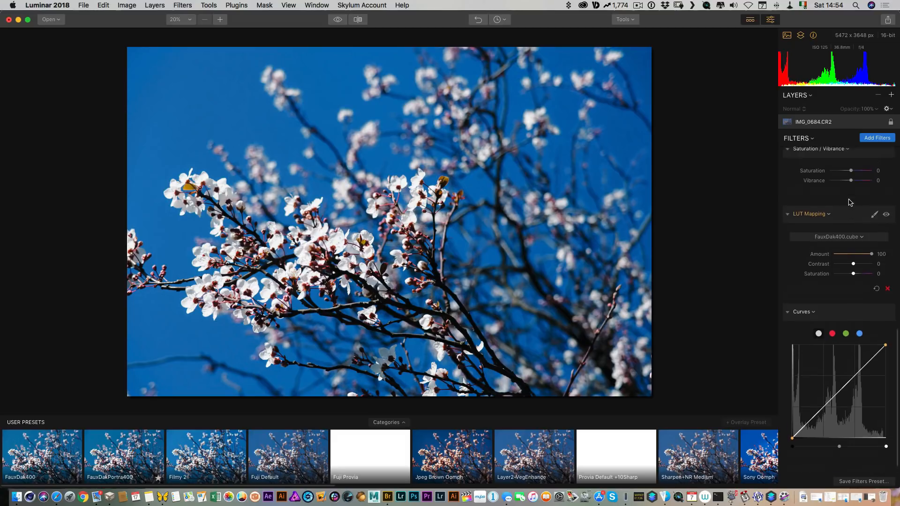
left_click(839, 191)
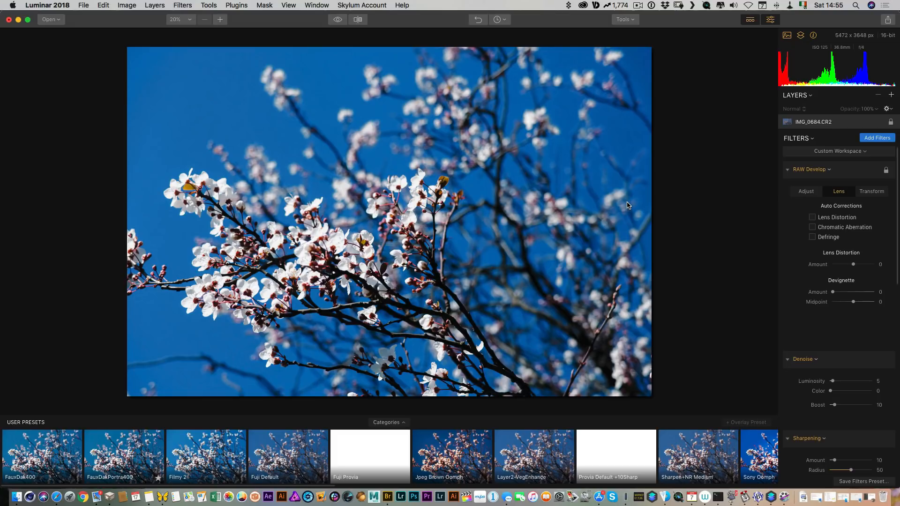
mouse_move(634, 211)
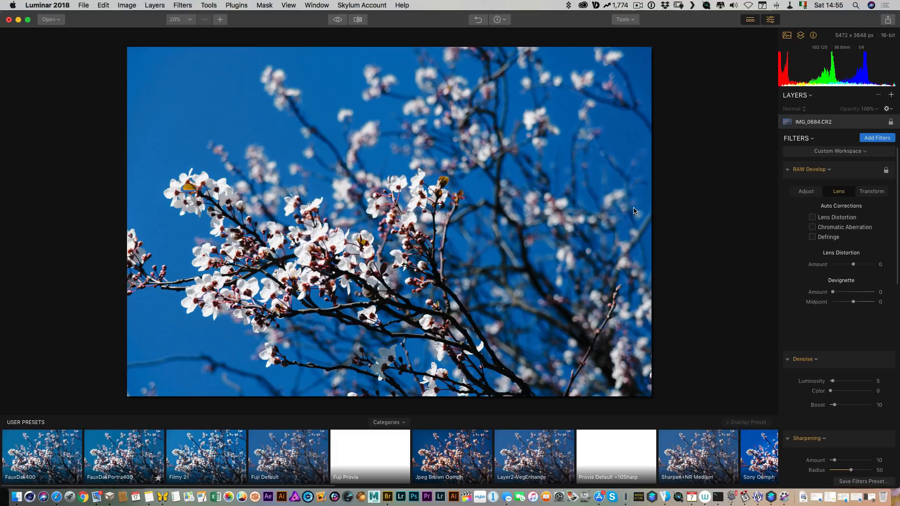